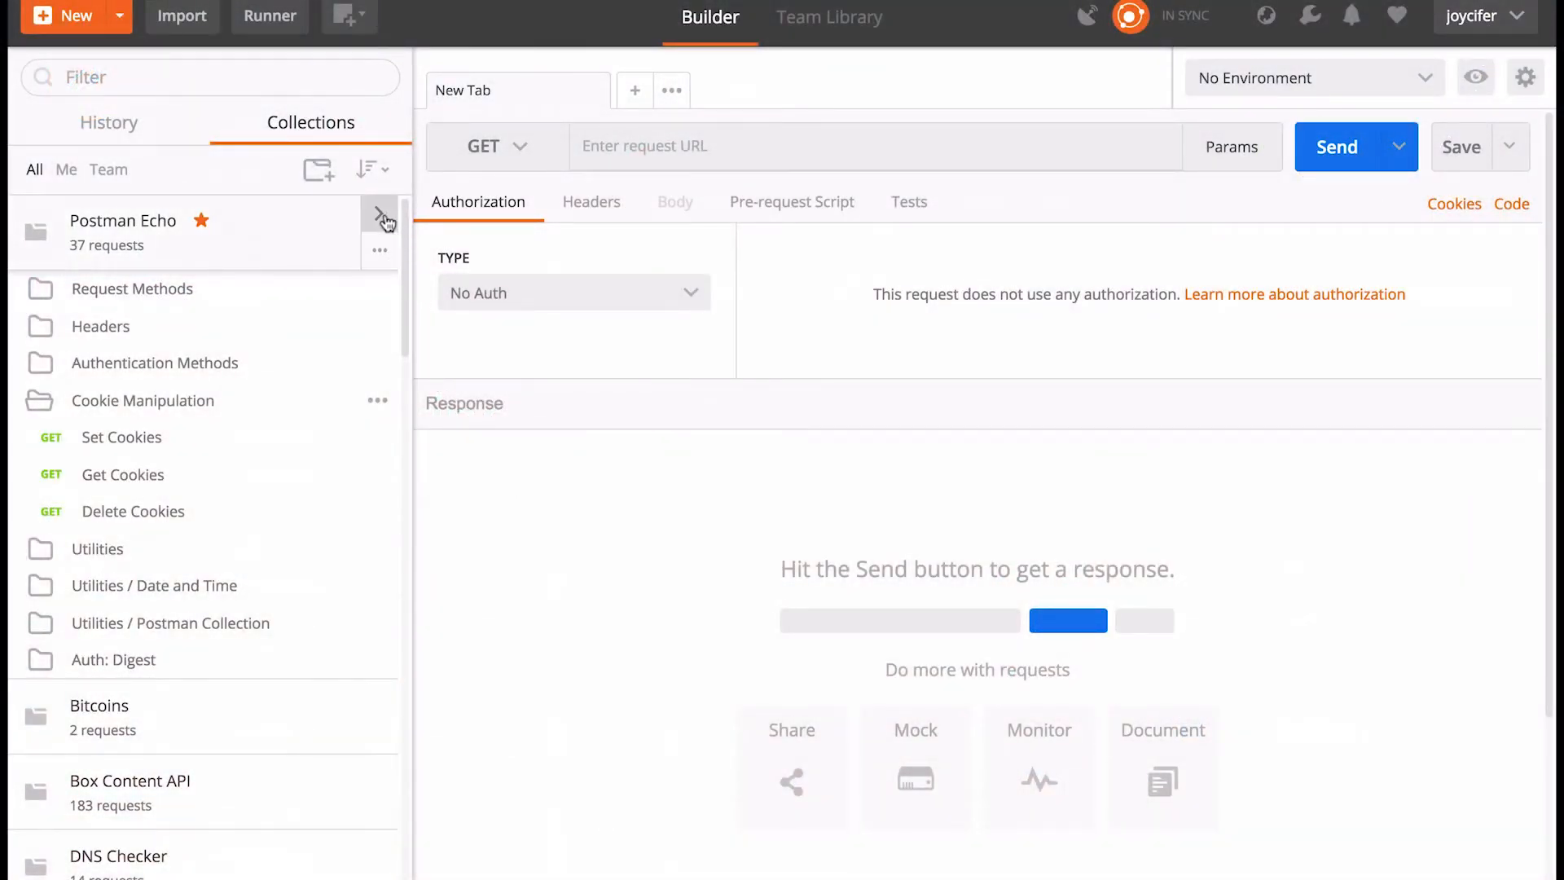
- Bring up the Share dialog for the Postman Echo collection with team view-only access
{"action": "left_click", "coordinate": [379, 218]}
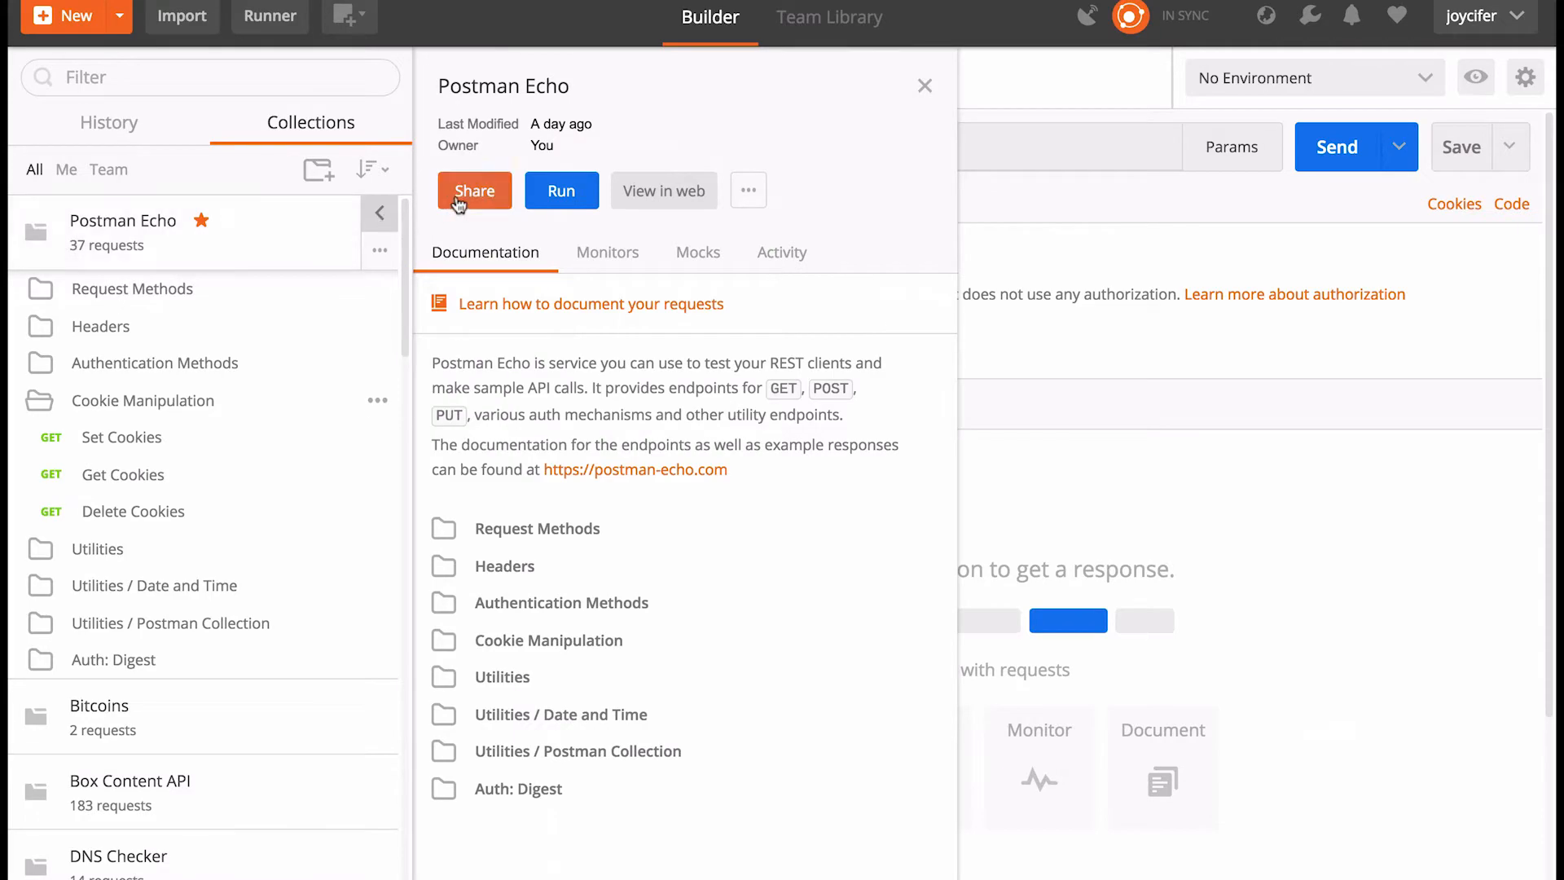
{"action": "left_click", "coordinate": [474, 191]}
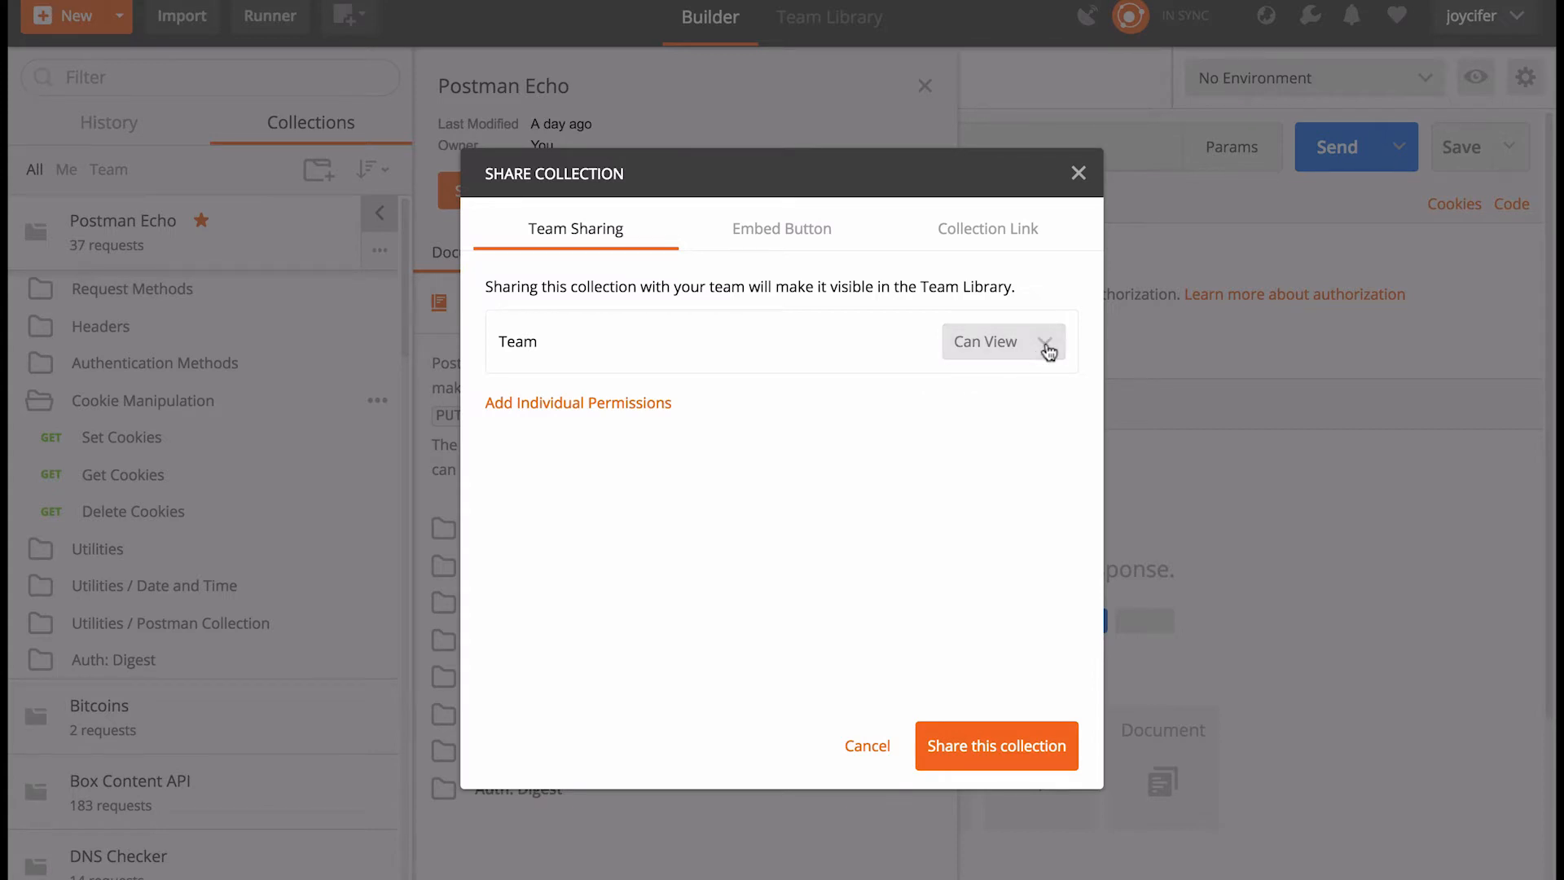
- Add an individual permissions field from the Can View choices, then show the Run in Postman embed code
{"action": "left_click", "coordinate": [1002, 341]}
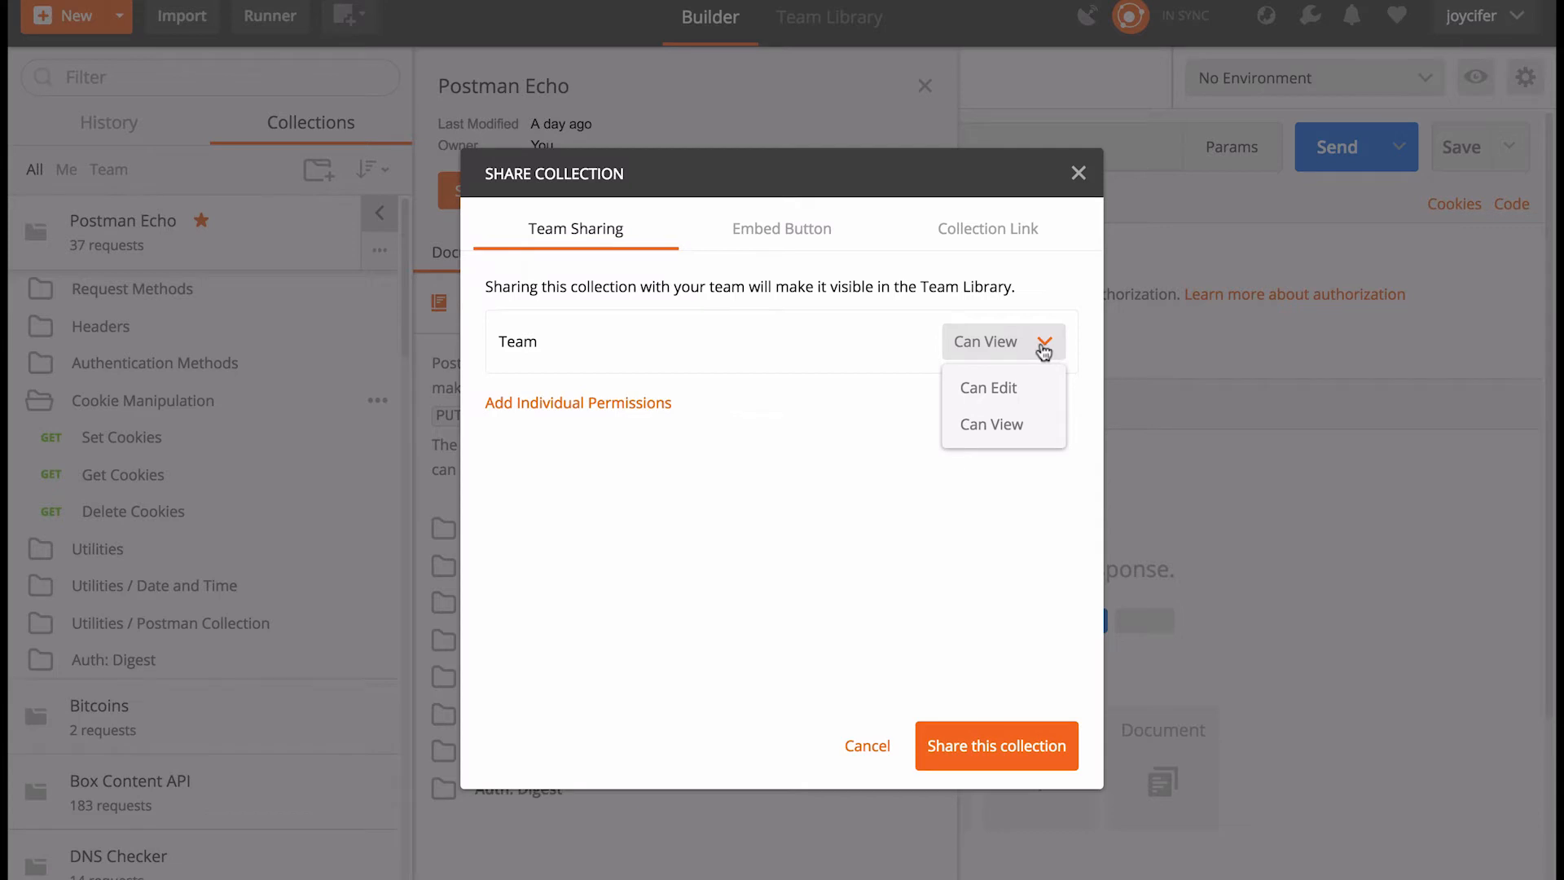
{"action": "left_click", "coordinate": [577, 402]}
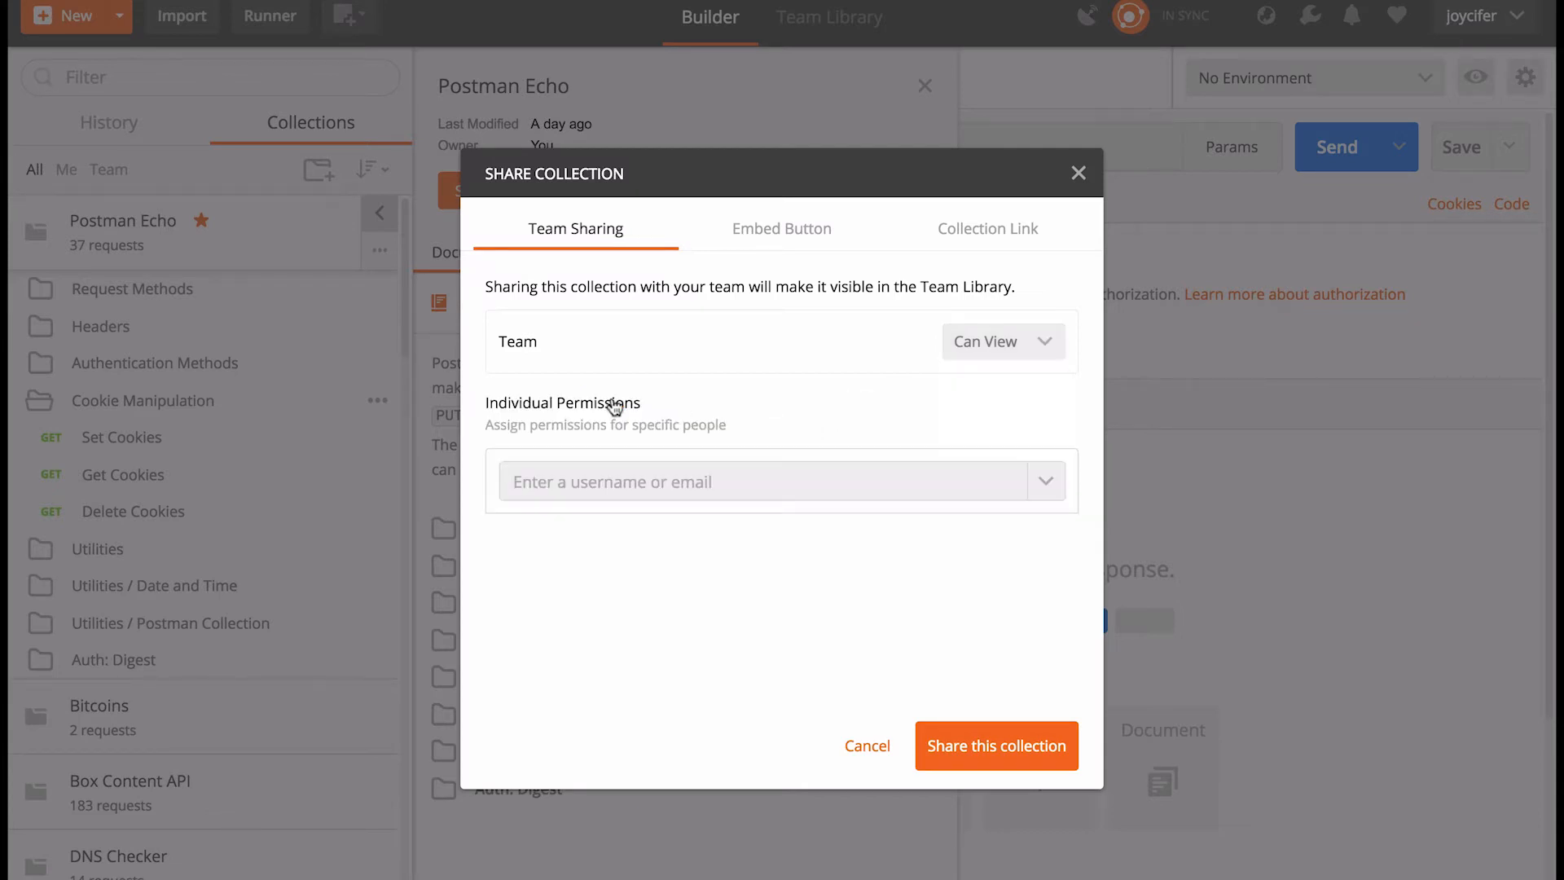
{"action": "mouse_move", "coordinate": [613, 401]}
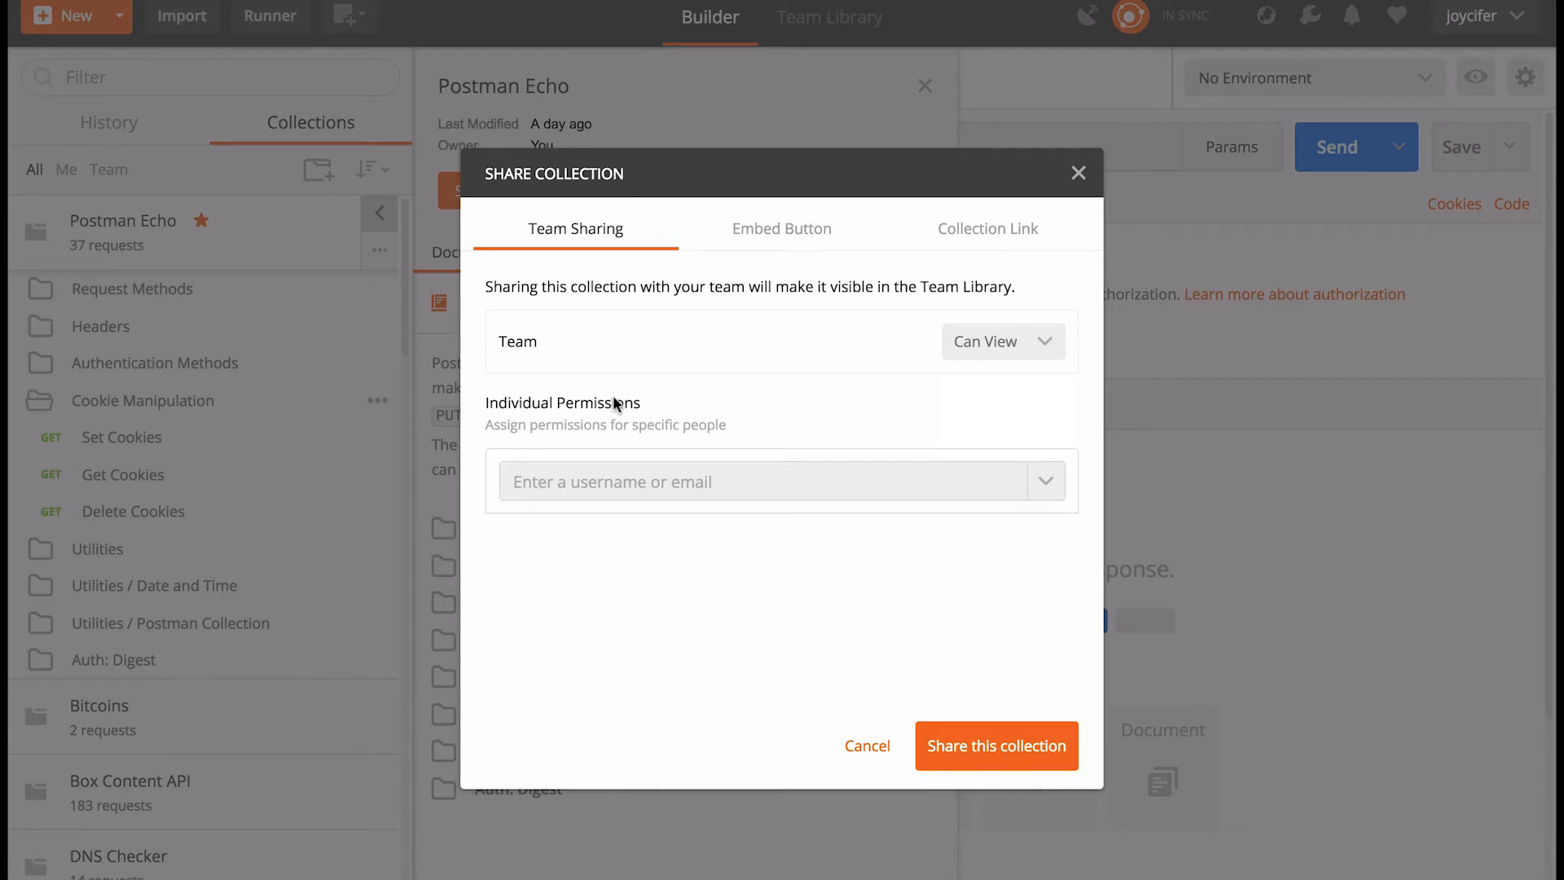
{"action": "left_click", "coordinate": [782, 228]}
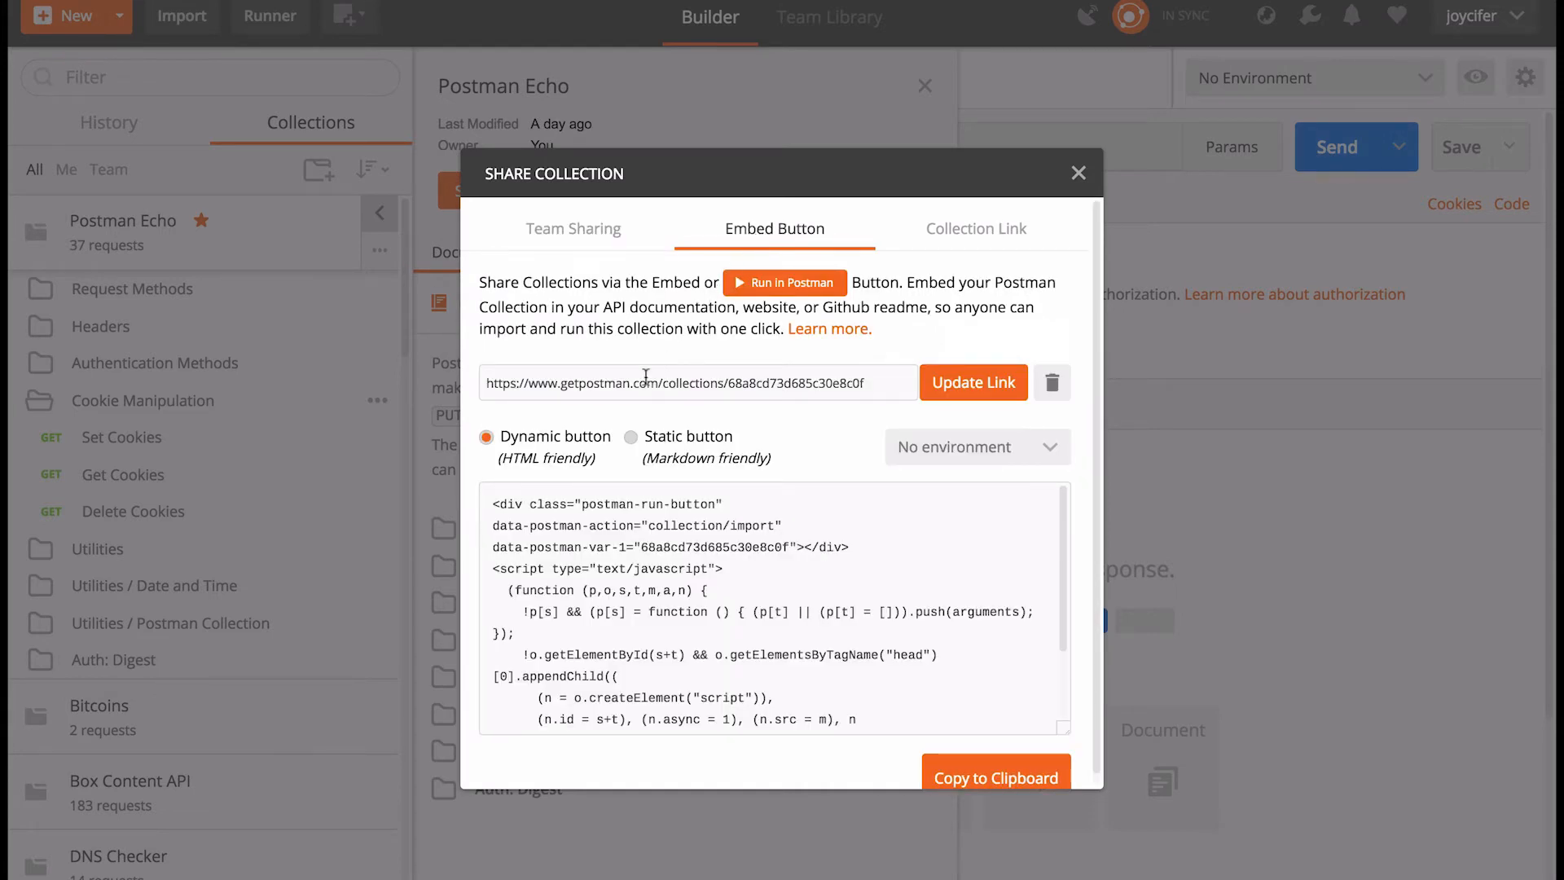
- Switch the embed code to the static, Markdown-friendly Run in Postman button
{"action": "left_click", "coordinate": [637, 436]}
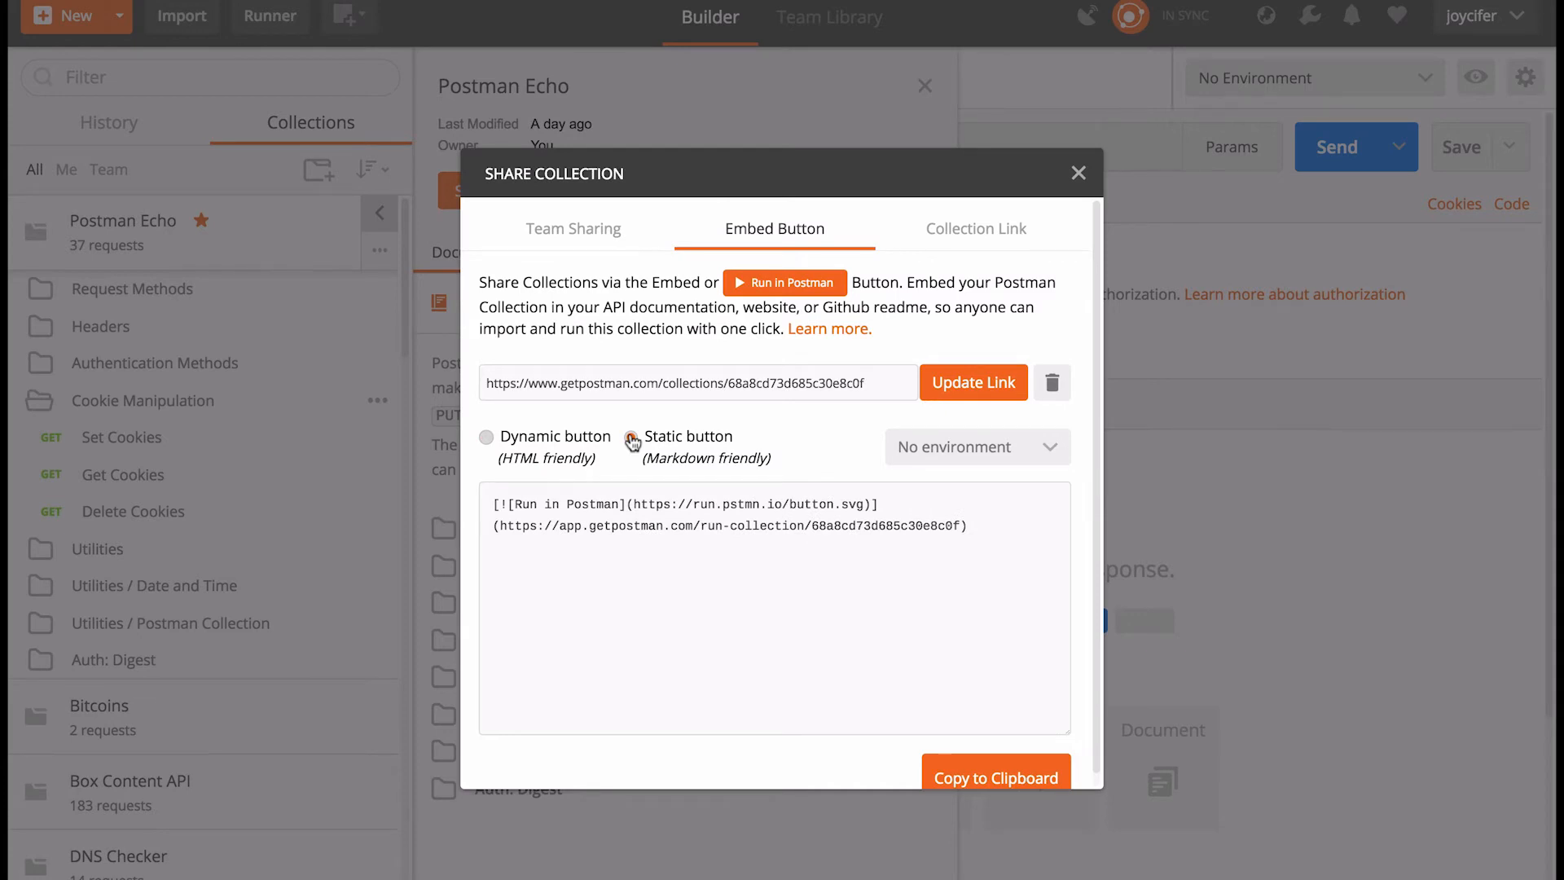
{"action": "left_click", "coordinate": [639, 437]}
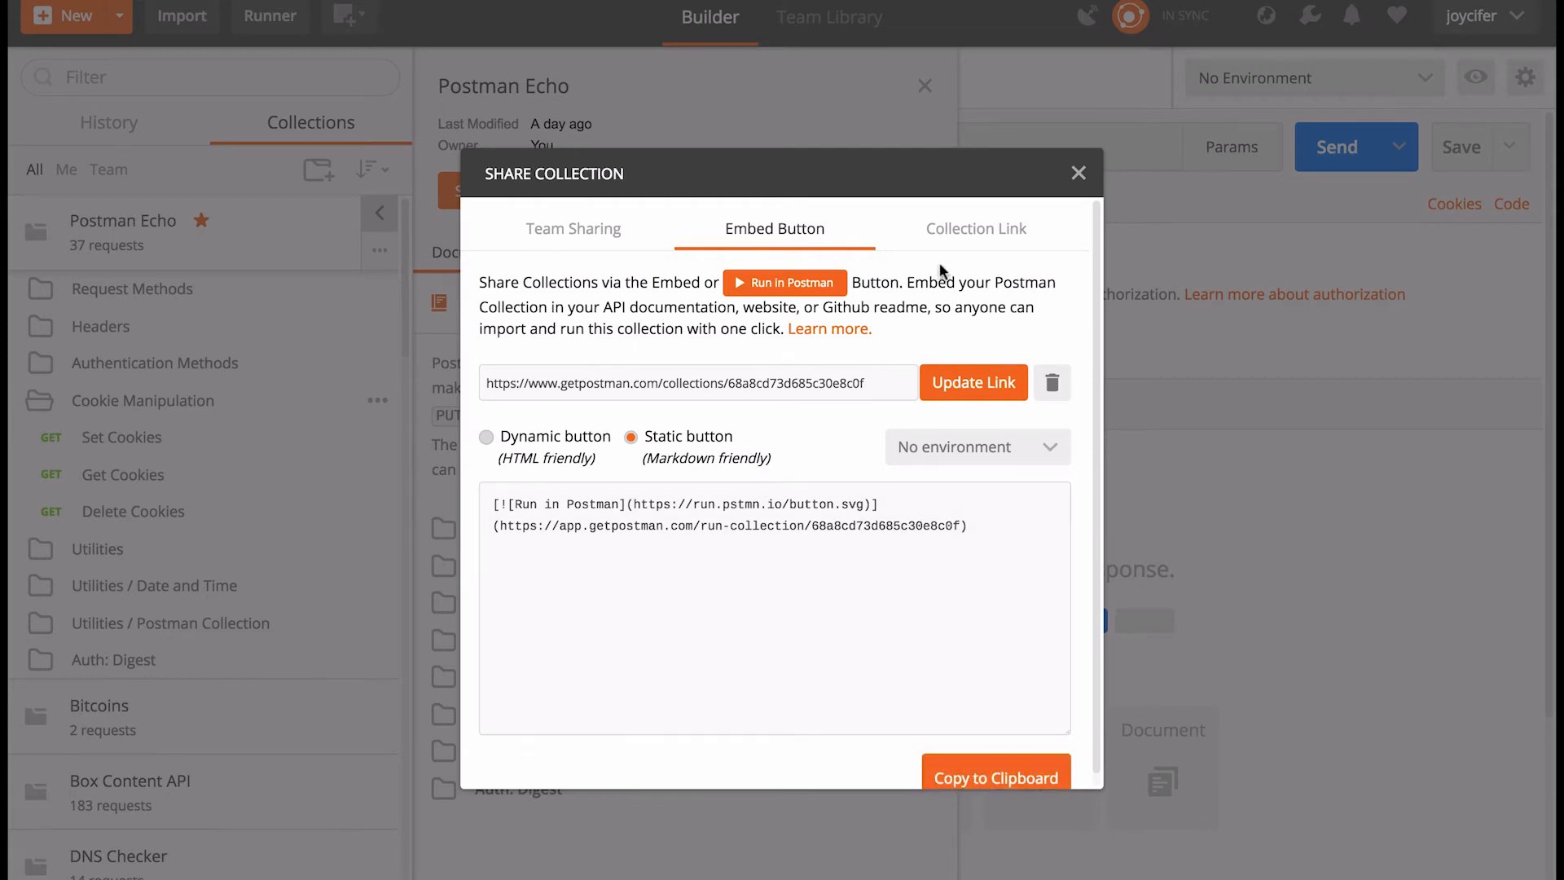
{"action": "mouse_move", "coordinate": [976, 228]}
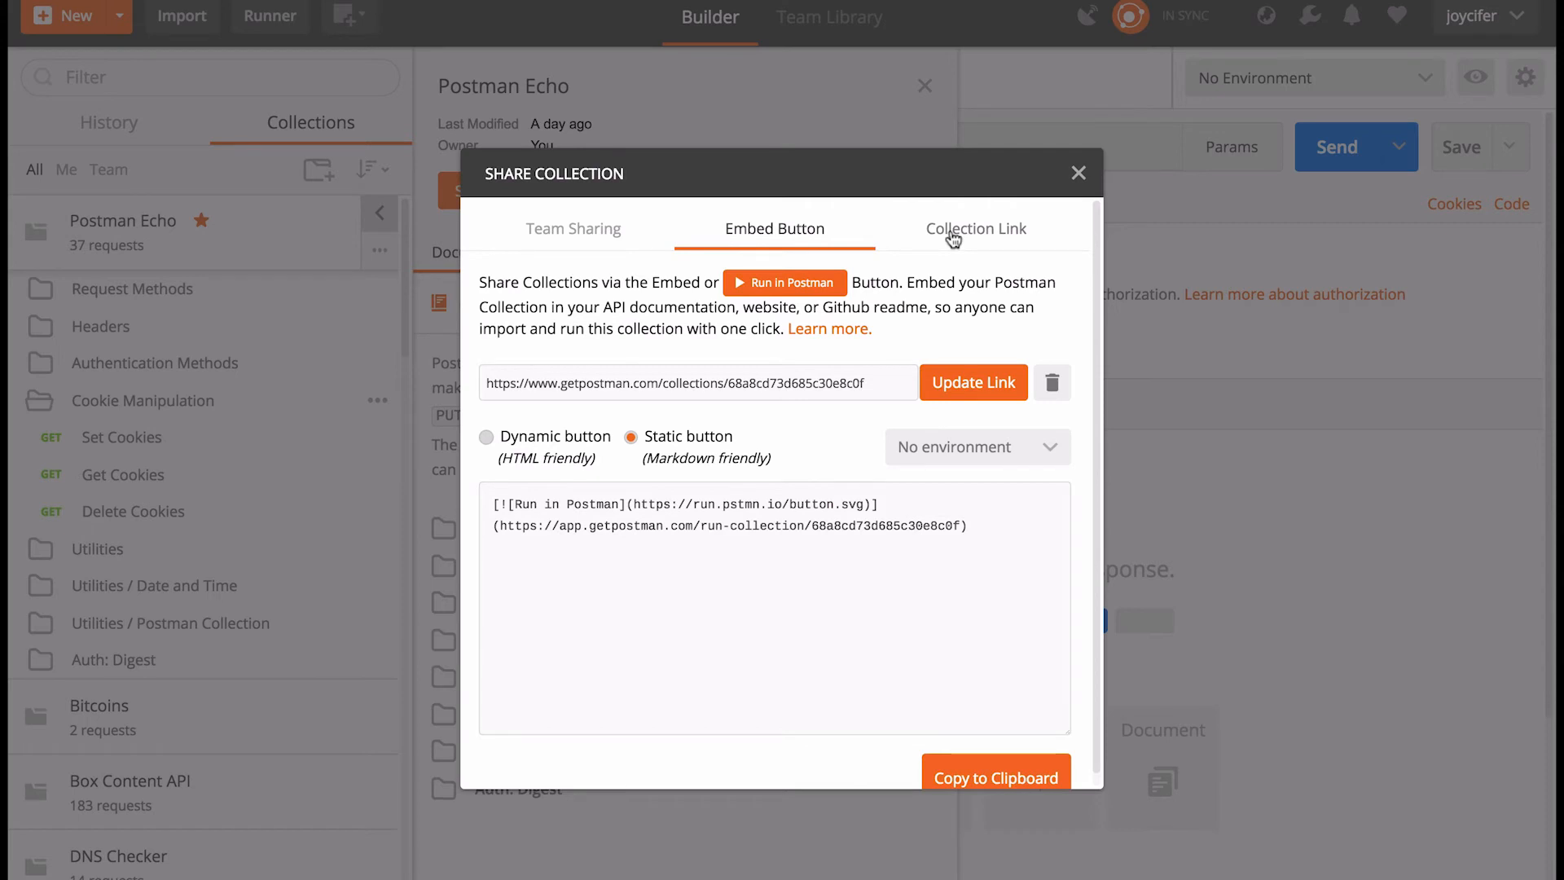
- Show the Collection Link for Postman Echo, then close the Share Collection dialog
{"action": "left_click", "coordinate": [976, 228]}
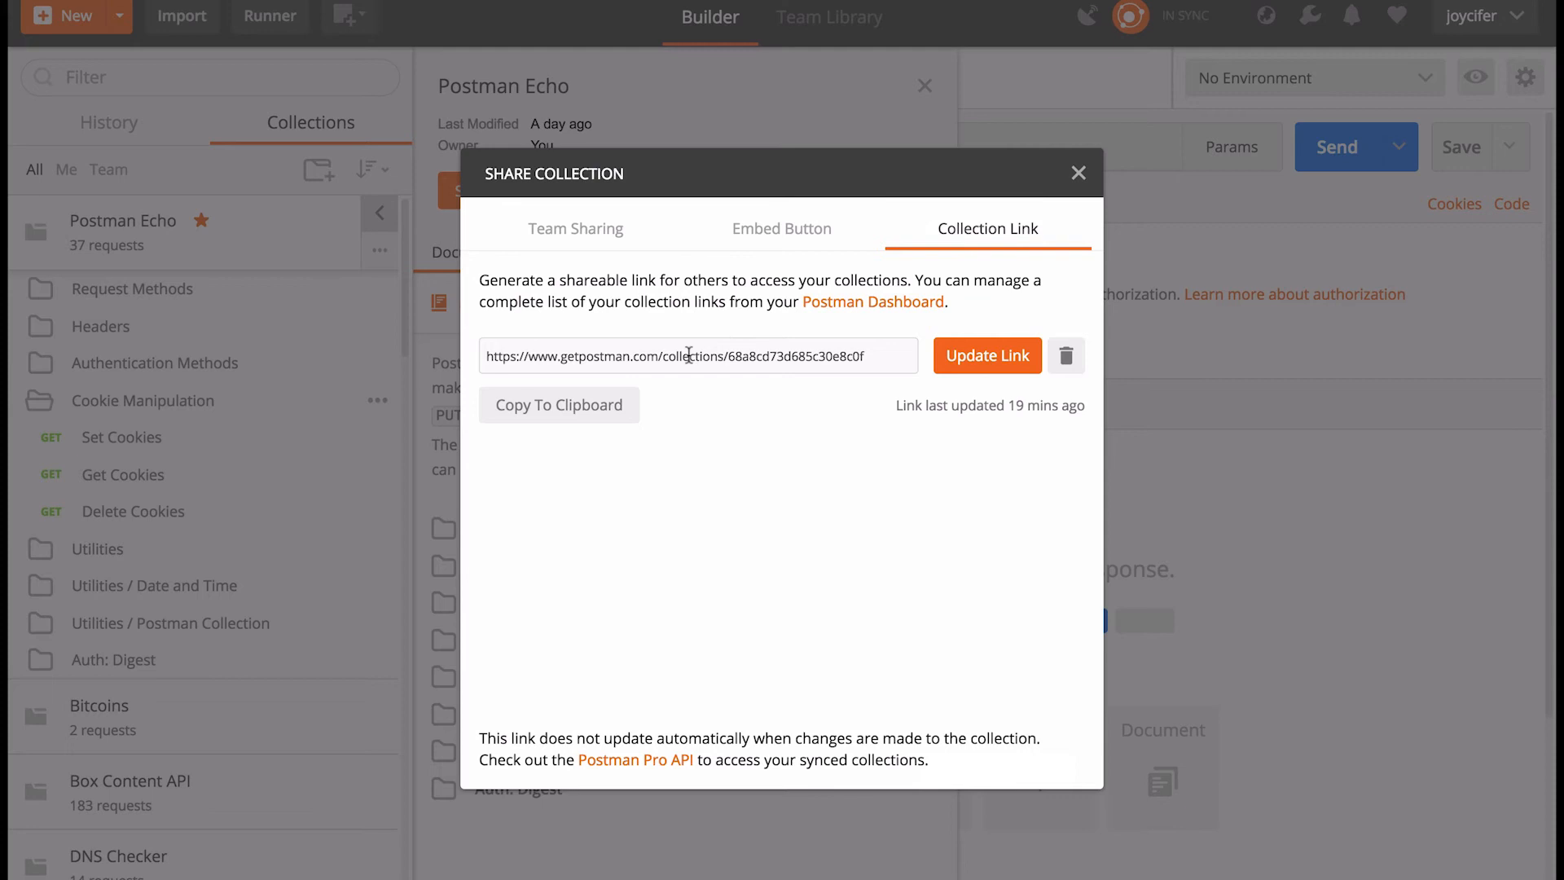
{"action": "mouse_move", "coordinate": [601, 409]}
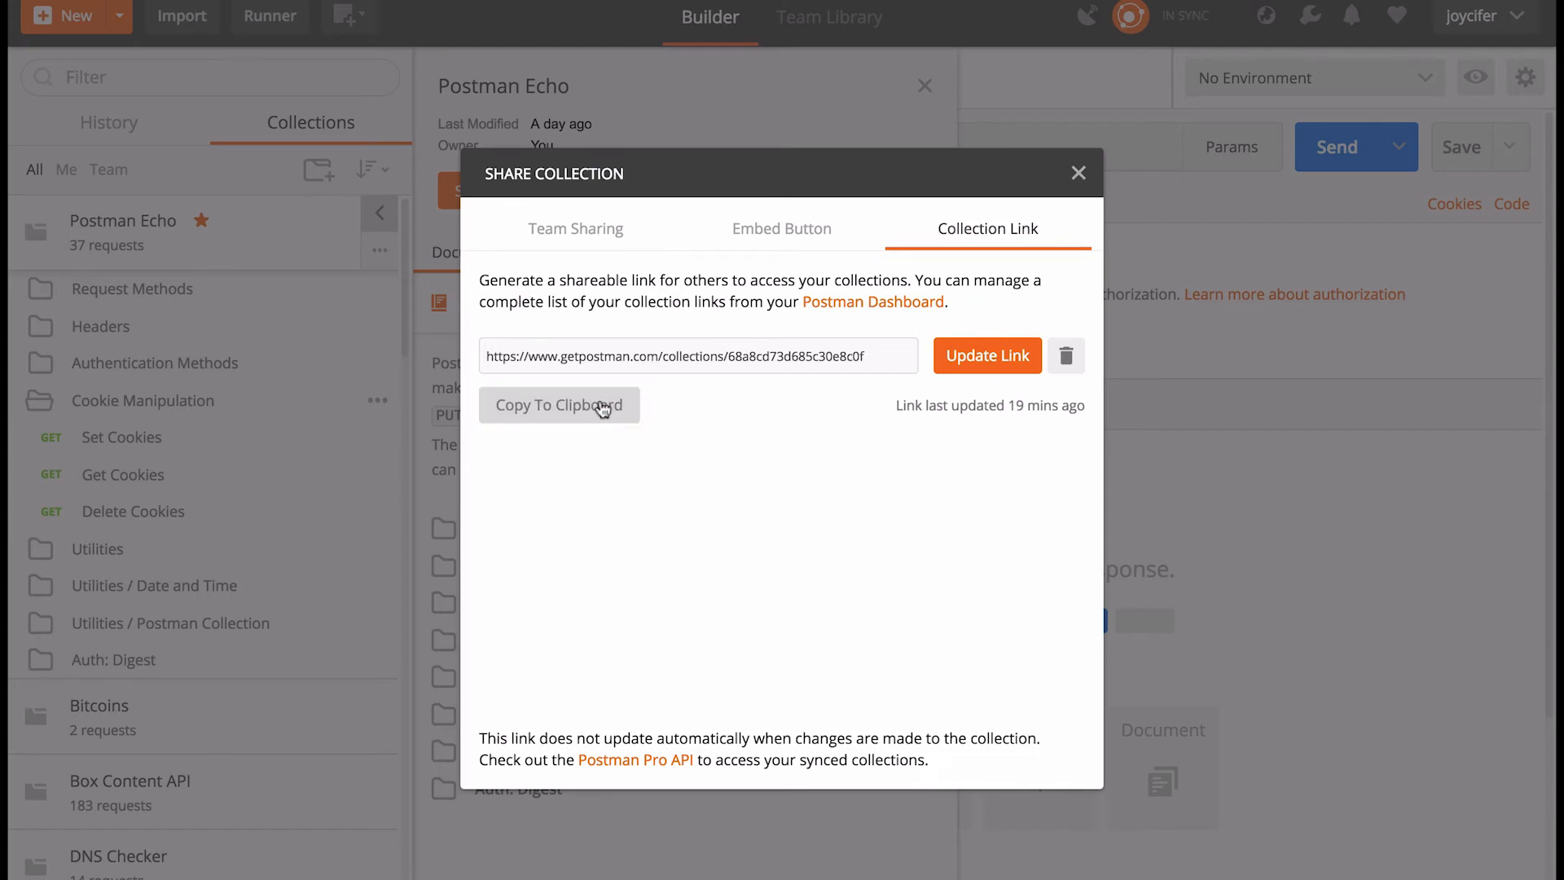
{"action": "mouse_move", "coordinate": [1078, 172]}
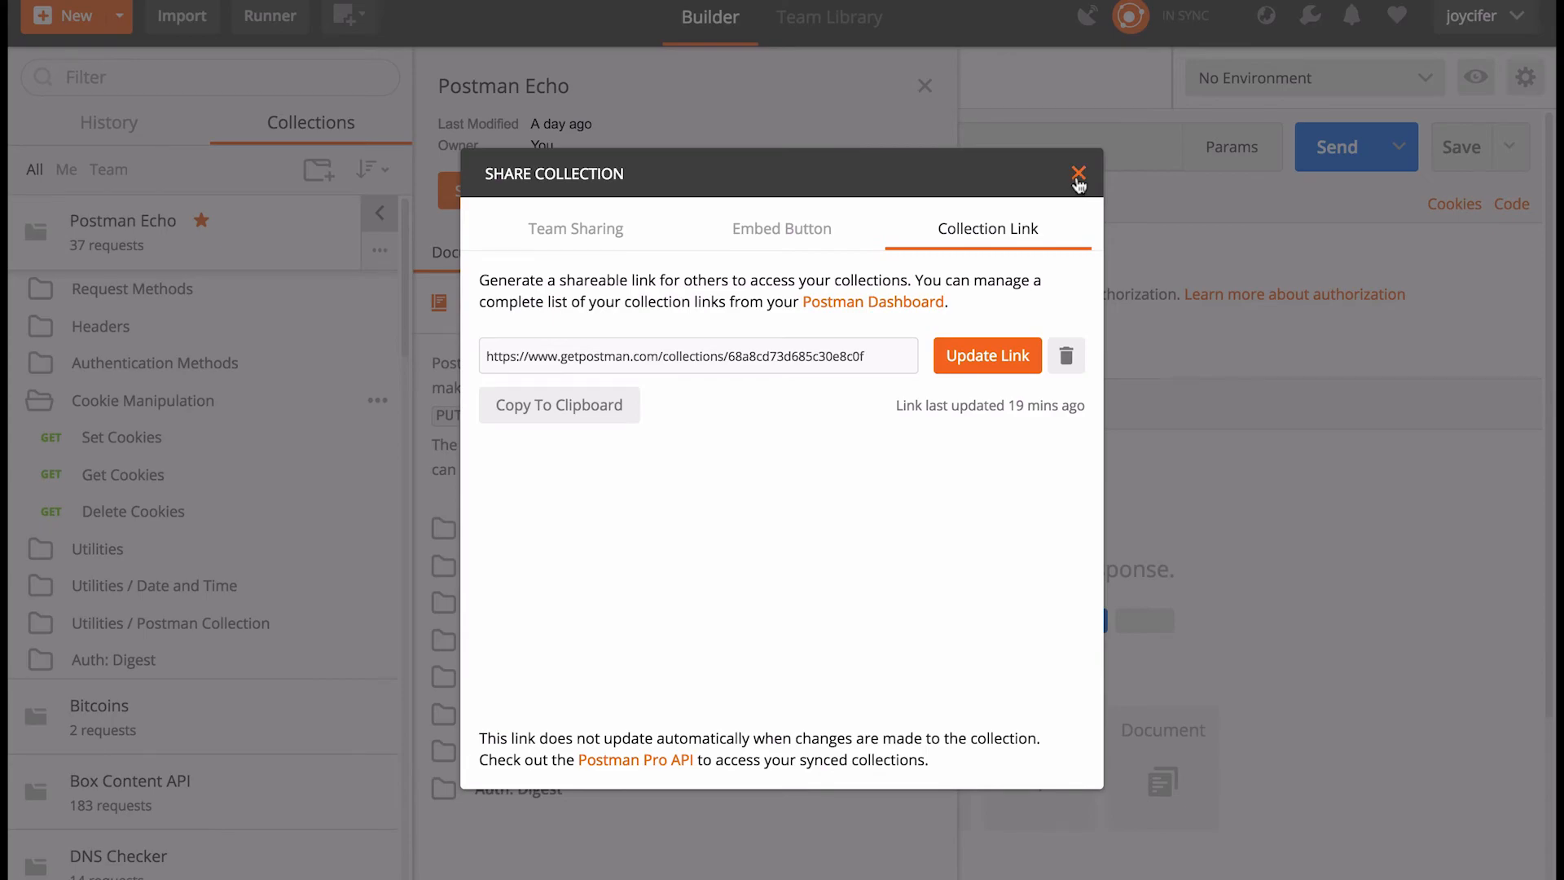
{"action": "left_click", "coordinate": [1077, 174]}
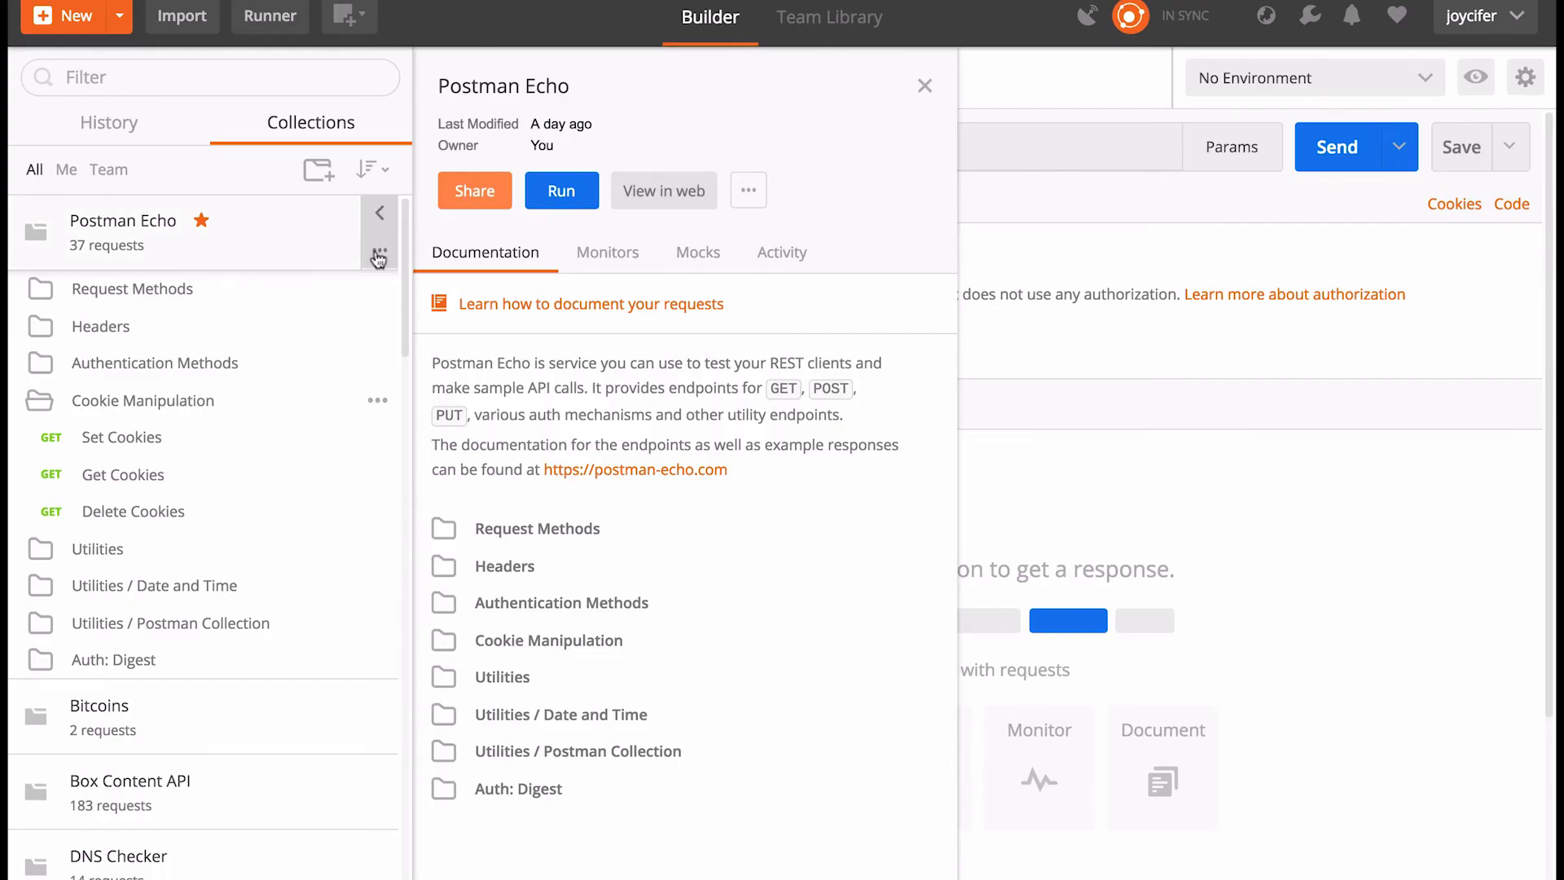
- Export Postman Echo from its ... menu, landing on the JSON format dialog with Collection v2.1 selected
{"action": "left_click", "coordinate": [379, 251]}
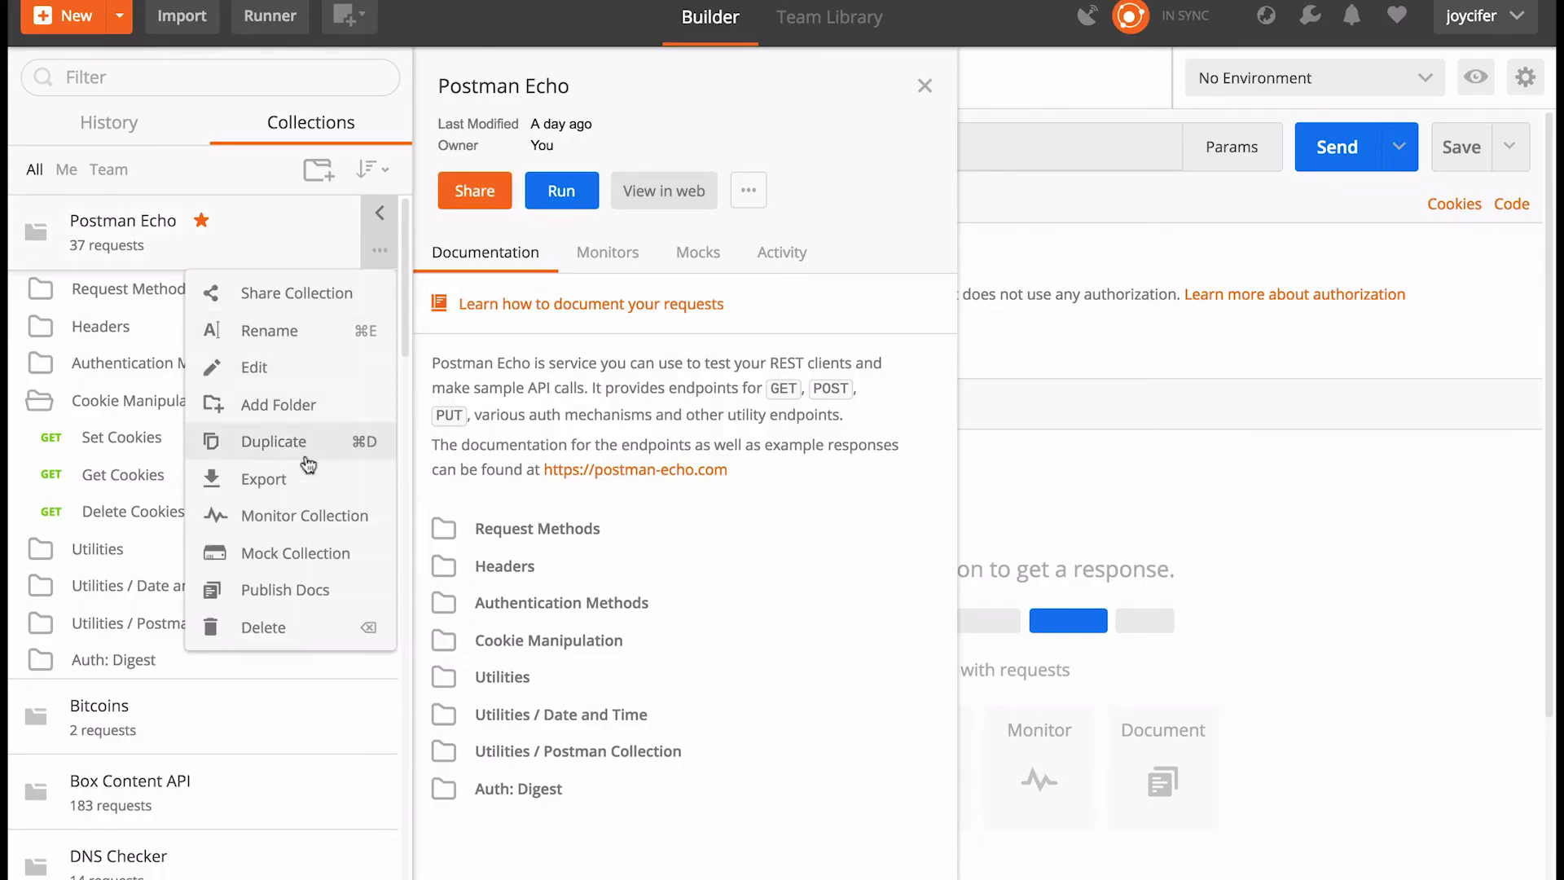
{"action": "left_click", "coordinate": [262, 479]}
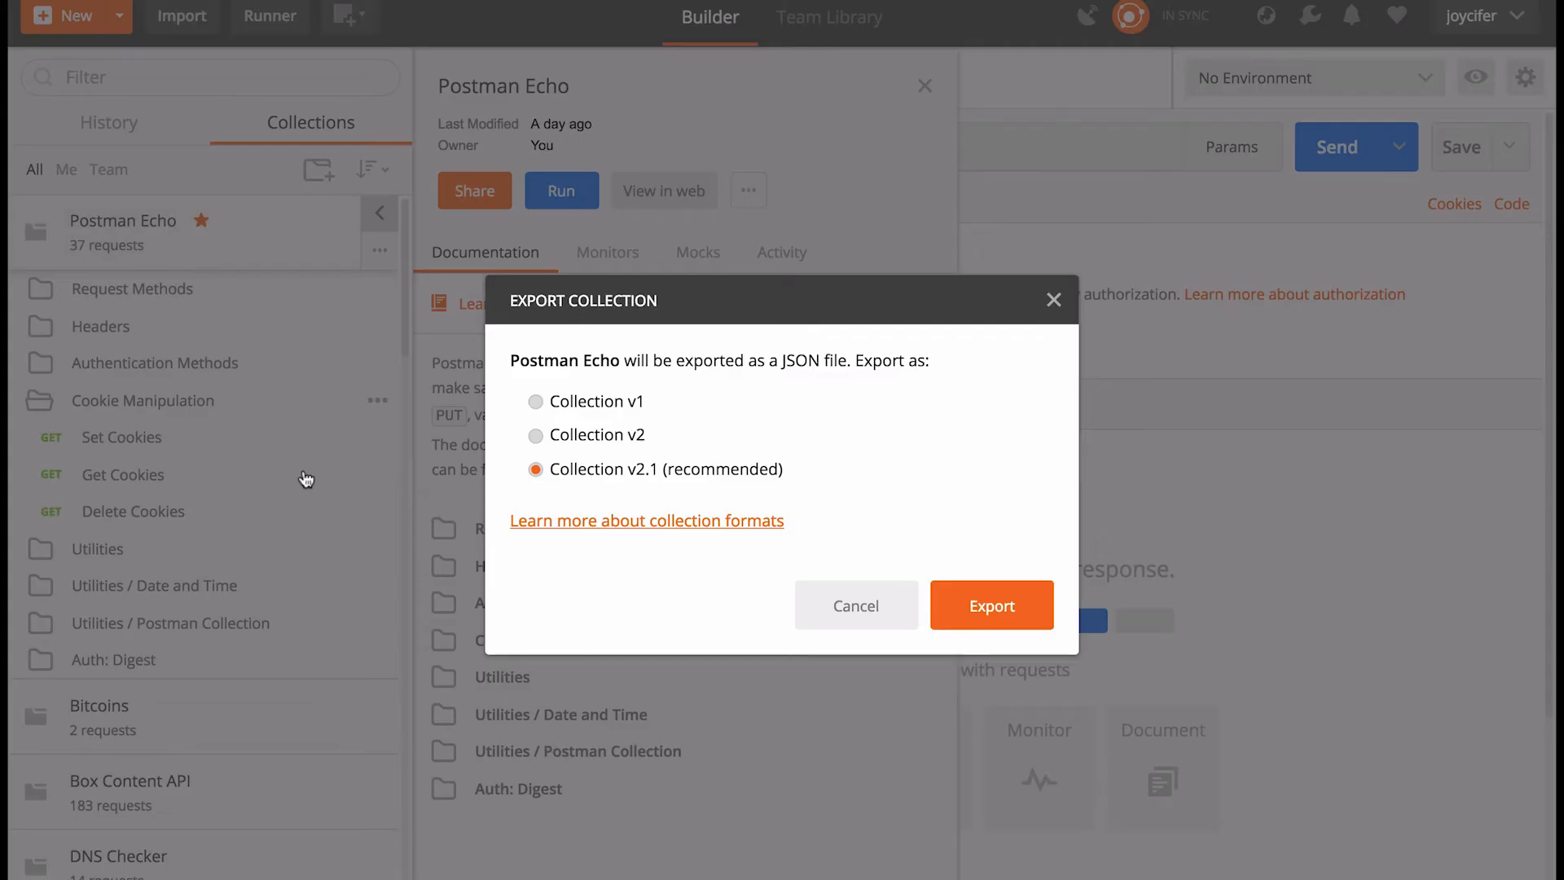
{"action": "mouse_move", "coordinate": [704, 486]}
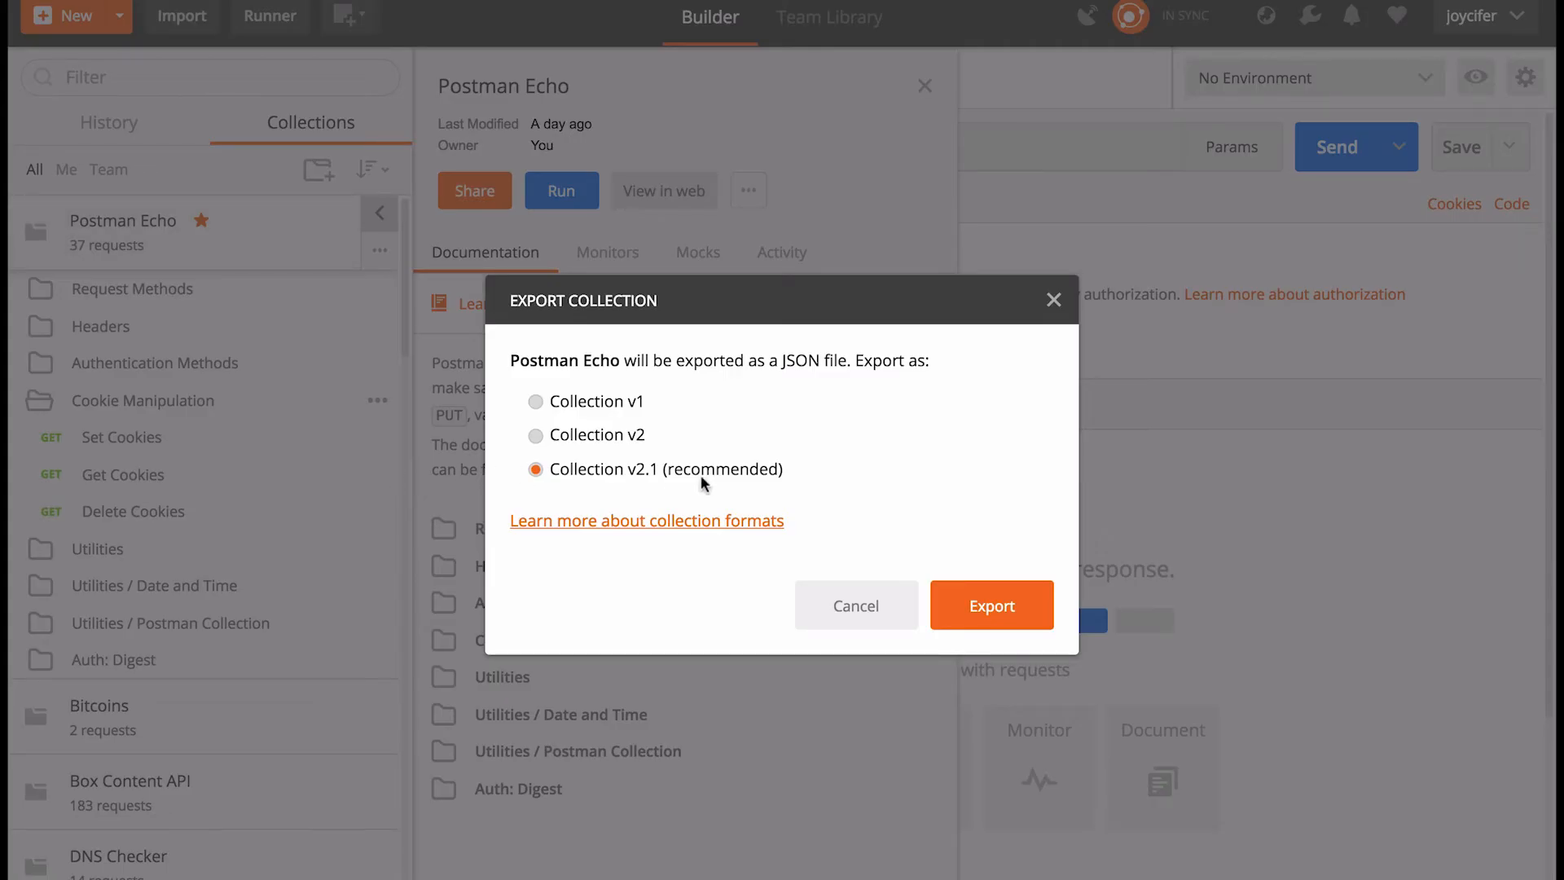